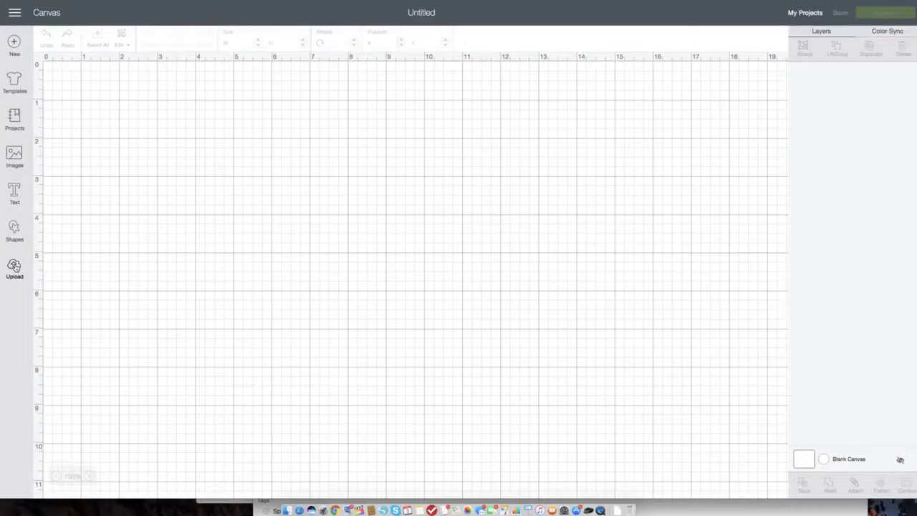
# Begin an upload and load the lollipop PNG from the computer.
pyautogui.click(14, 270)
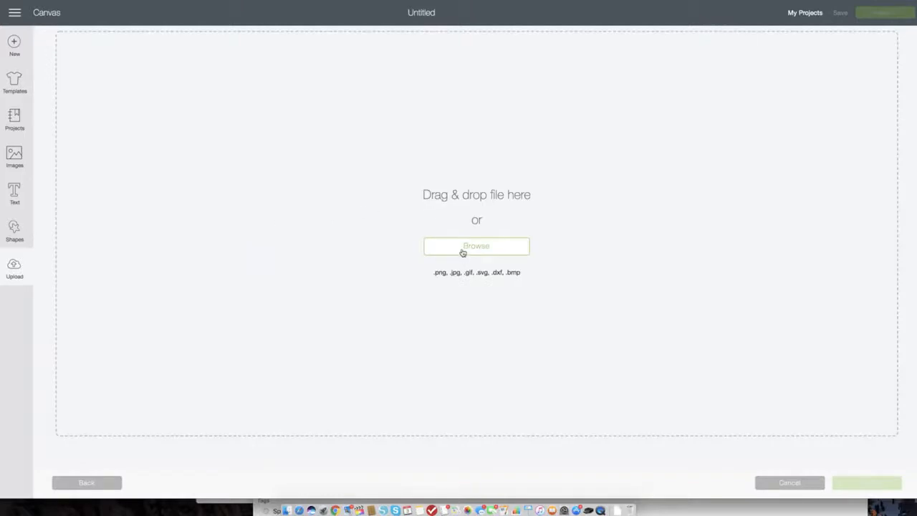
pyautogui.moveTo(449, 252)
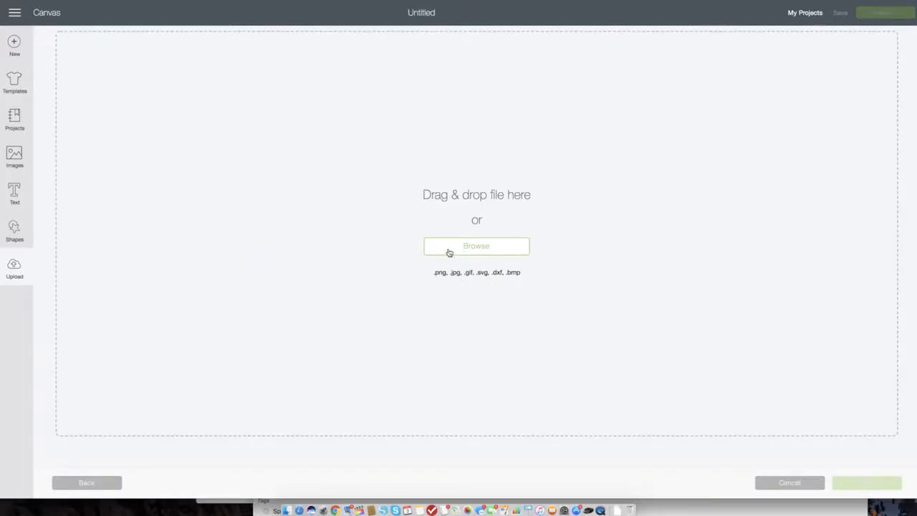
pyautogui.click(476, 247)
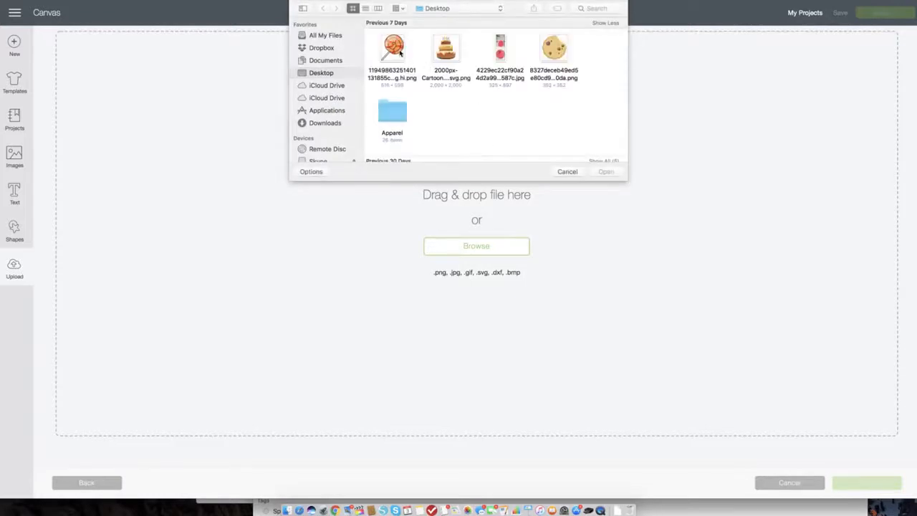
pyautogui.click(393, 48)
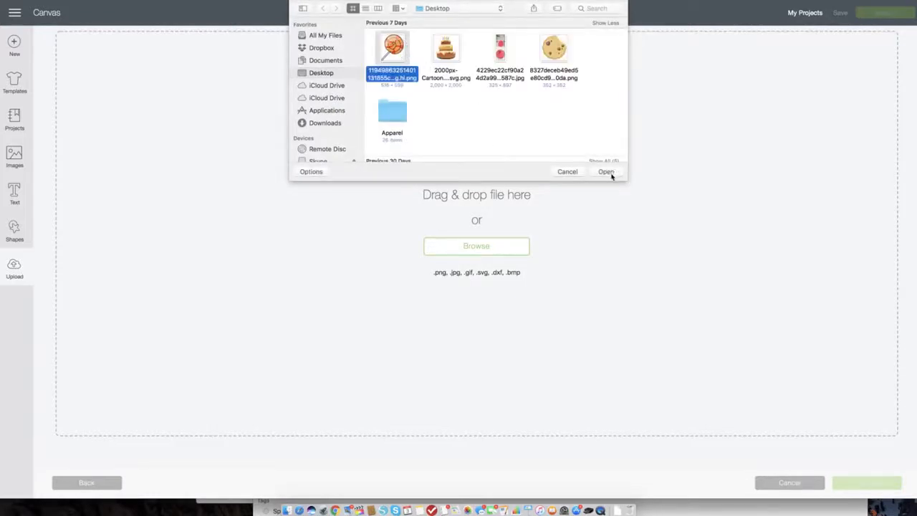
pyautogui.click(606, 172)
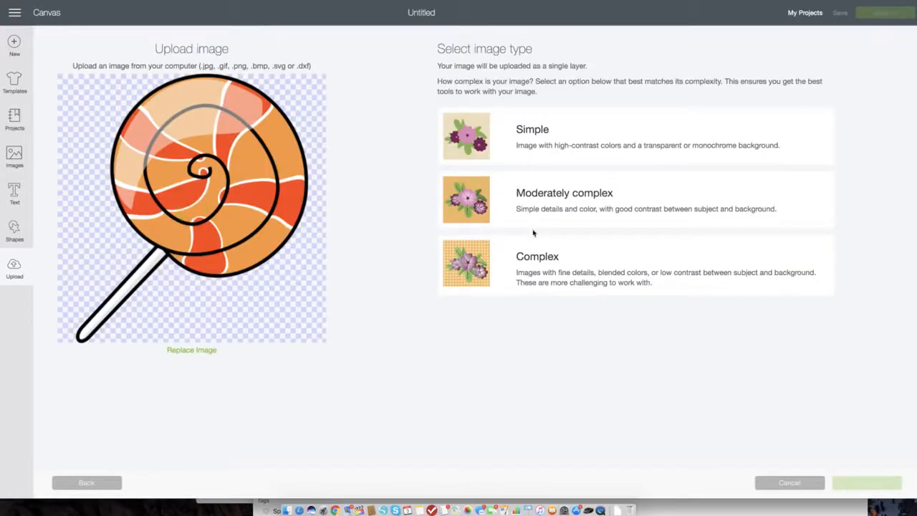
# Mark the lollipop as a Complex image and save it as print-then-cut.
pyautogui.click(635, 265)
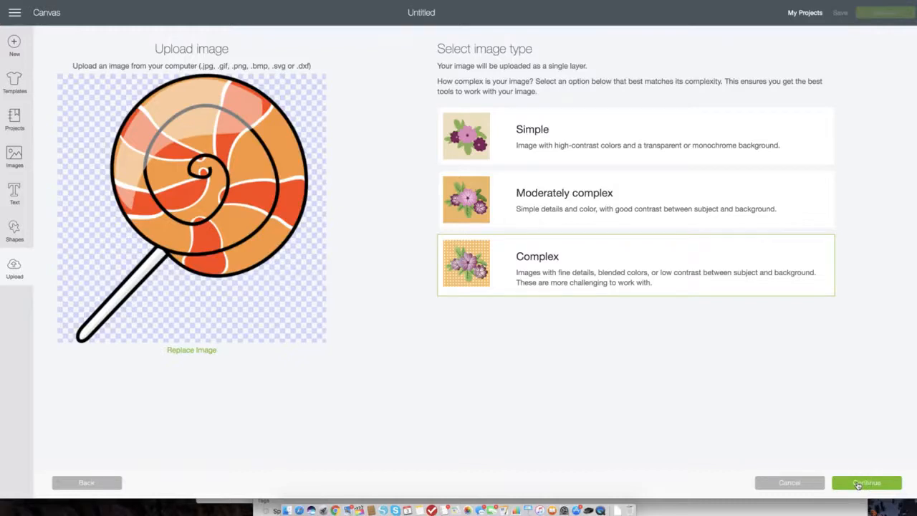
pyautogui.click(866, 481)
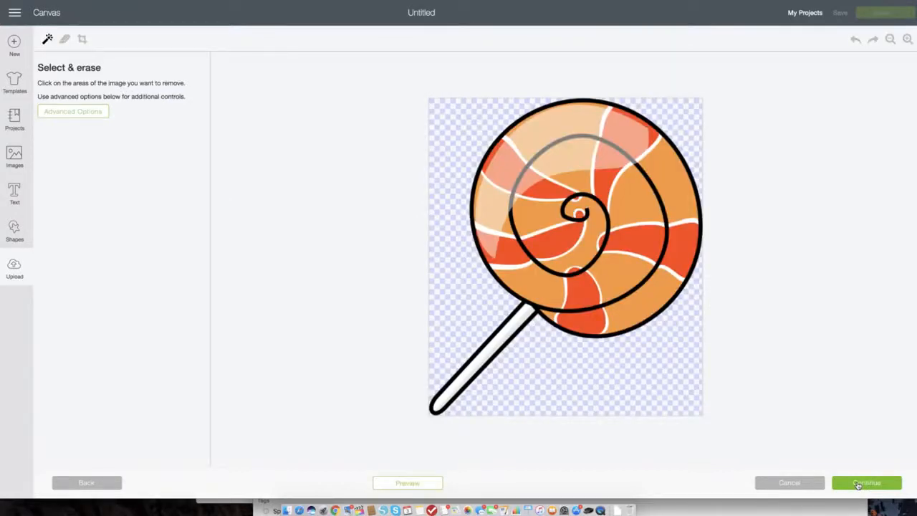
pyautogui.click(866, 482)
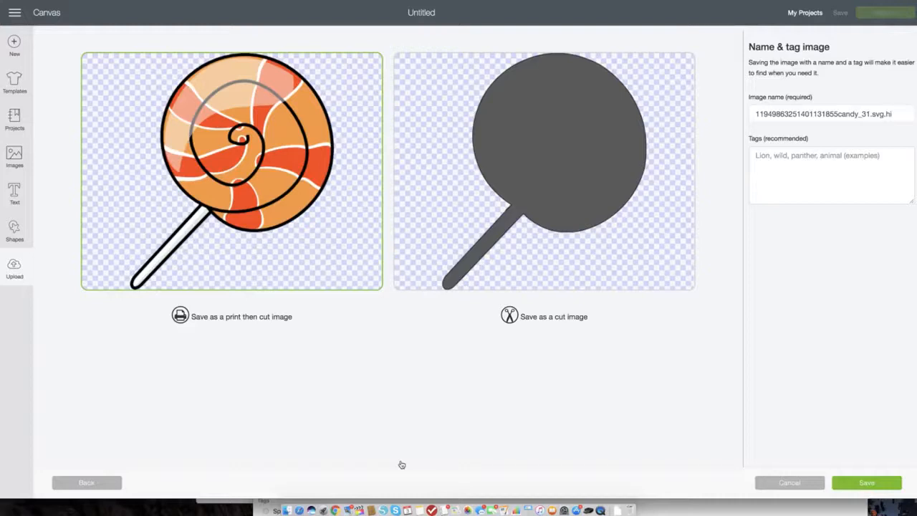
pyautogui.moveTo(216, 143)
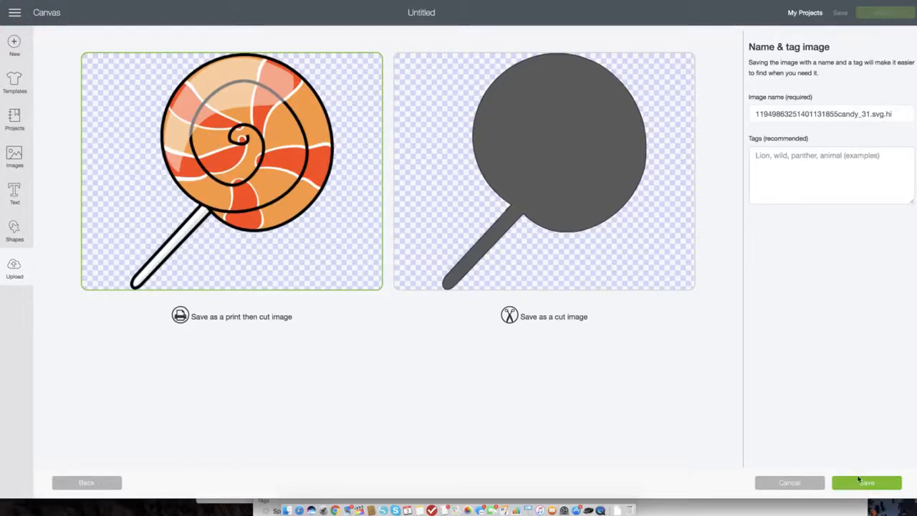
pyautogui.click(865, 481)
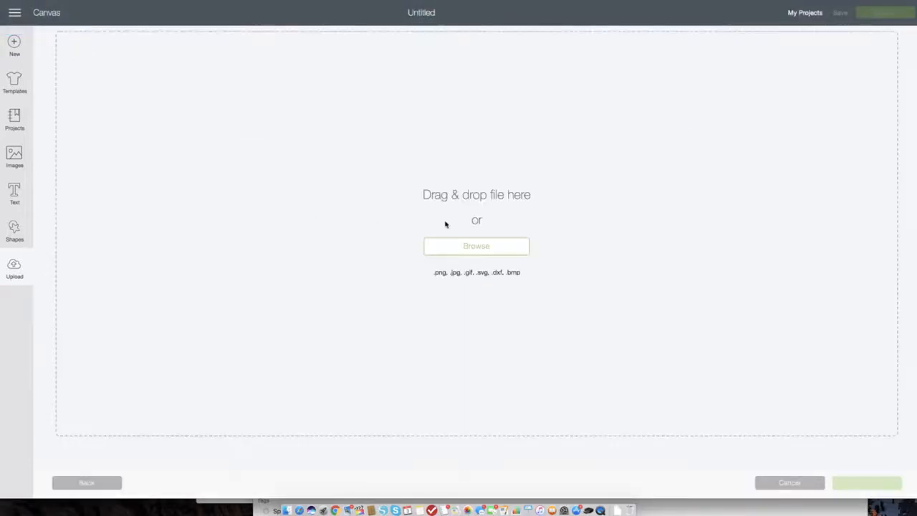
# Load the birthday cake image from the computer as a Complex image.
pyautogui.click(476, 246)
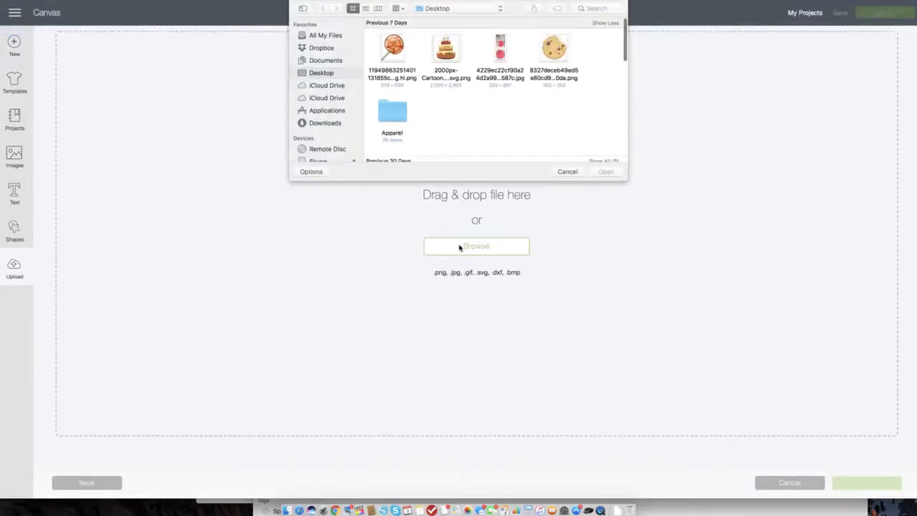
pyautogui.doubleClick(446, 49)
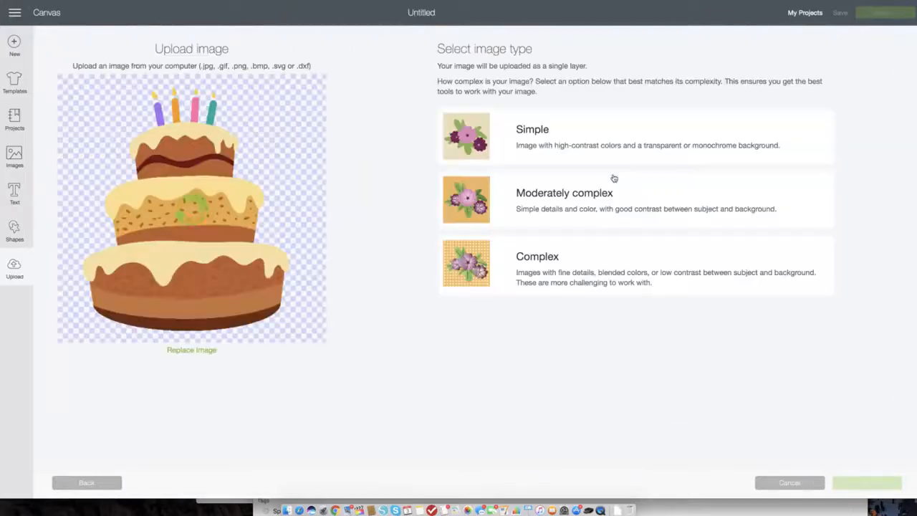
pyautogui.click(637, 264)
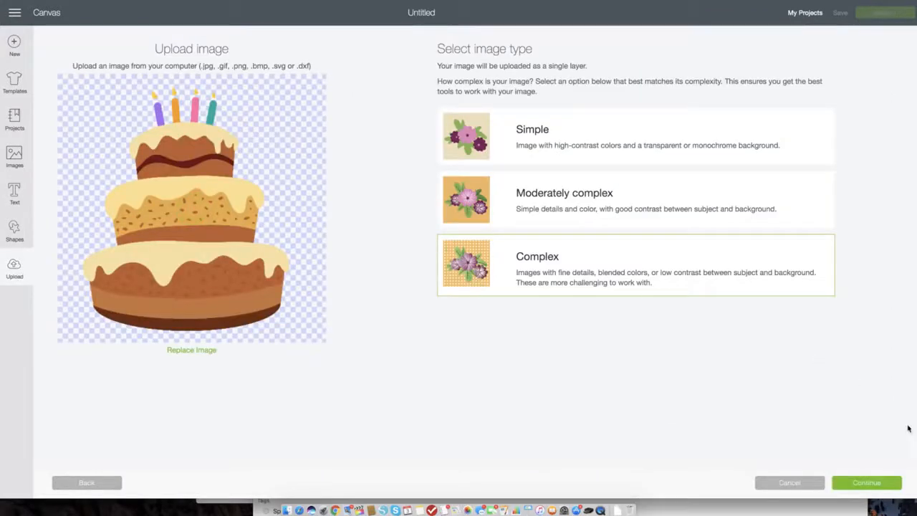
pyautogui.click(865, 481)
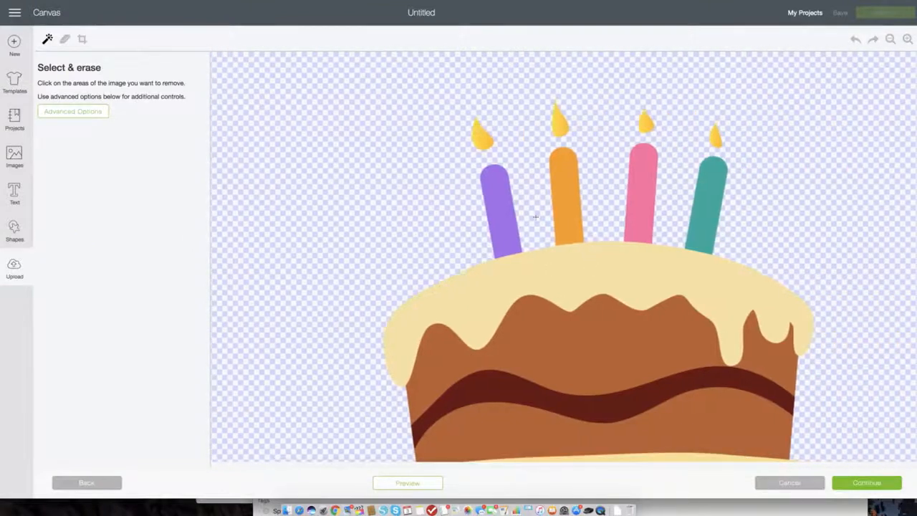
# Erase the candle flames above the purple, orange, pink and teal candles.
pyautogui.click(66, 40)
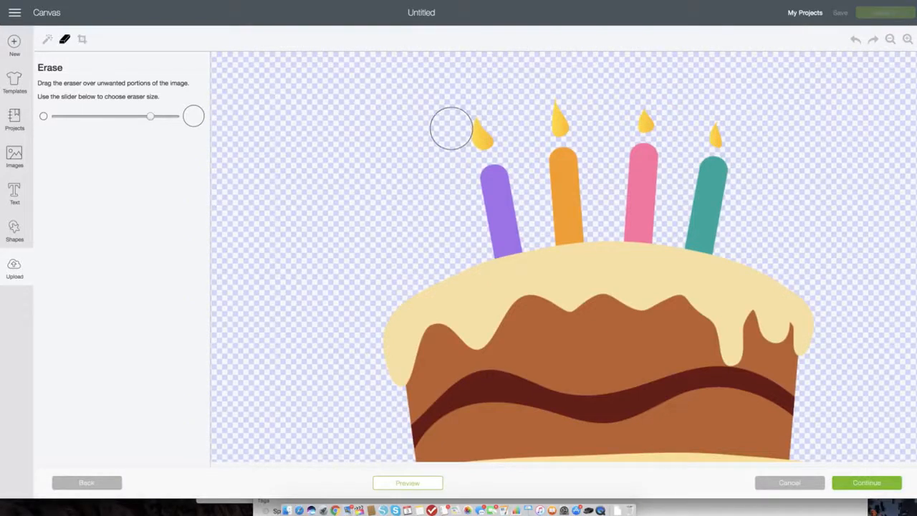
pyautogui.moveTo(451, 128); pyautogui.dragTo(480, 134)
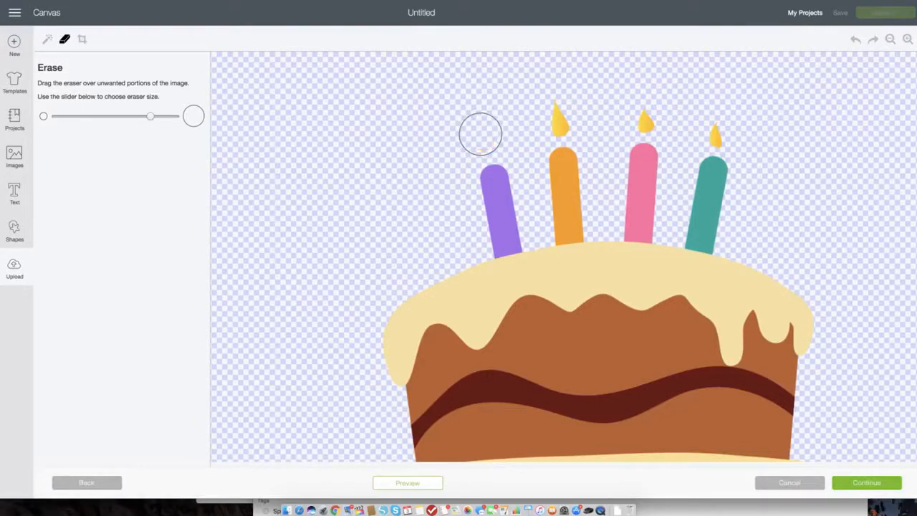
pyautogui.moveTo(481, 134); pyautogui.dragTo(559, 118)
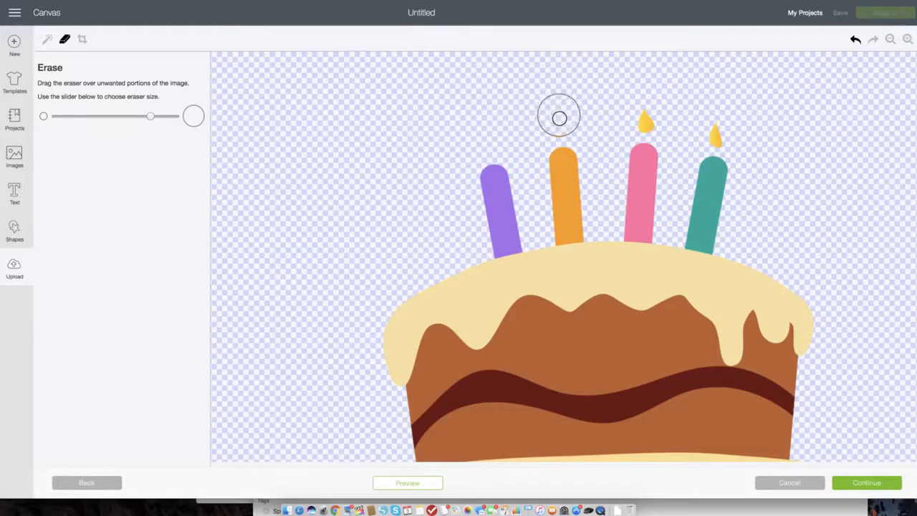
pyautogui.moveTo(559, 118); pyautogui.dragTo(650, 114)
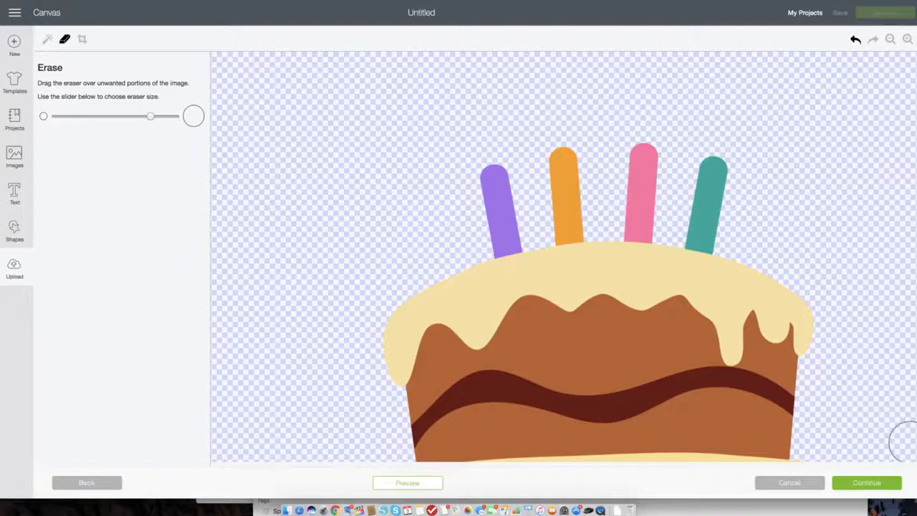
# Save the flameless cake as a print-then-cut image.
pyautogui.click(865, 481)
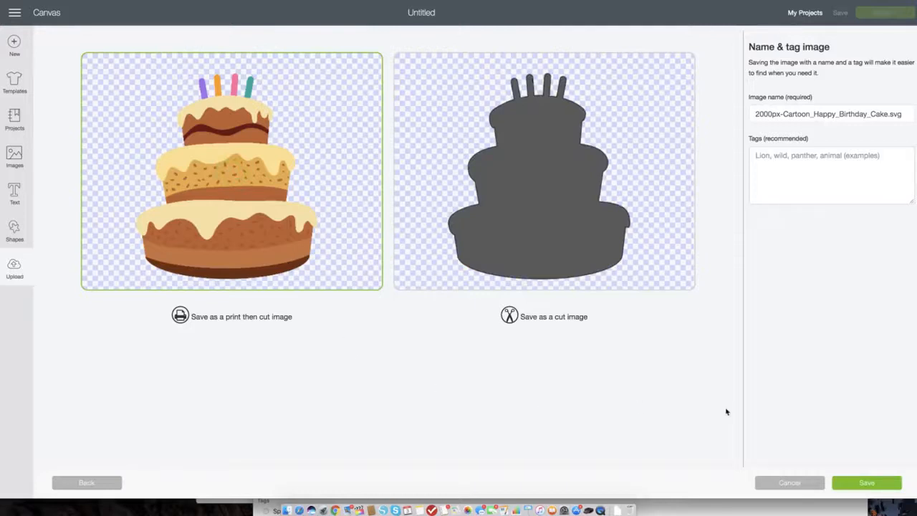
pyautogui.click(865, 482)
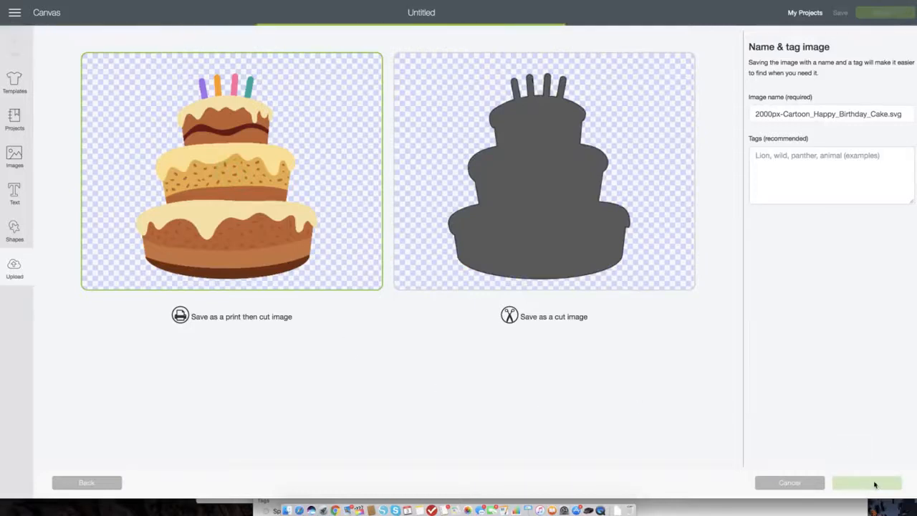
pyautogui.click(865, 481)
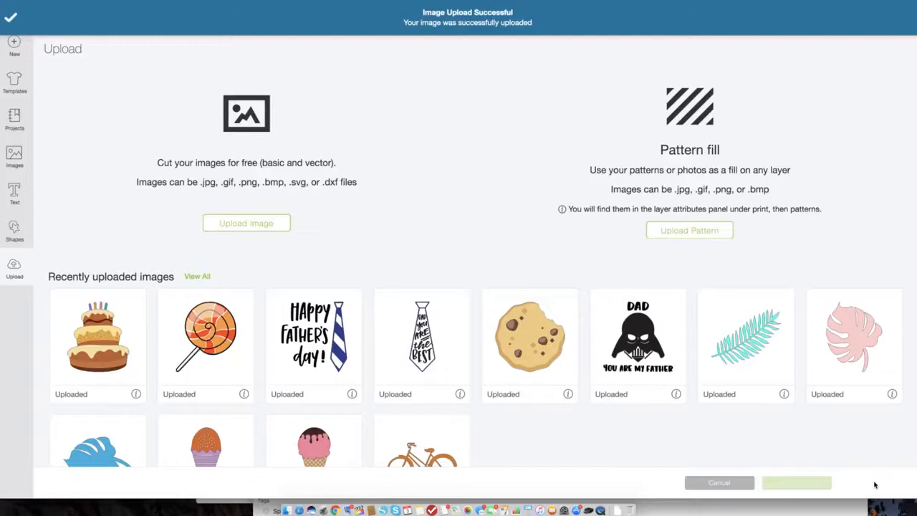
pyautogui.moveTo(851, 488)
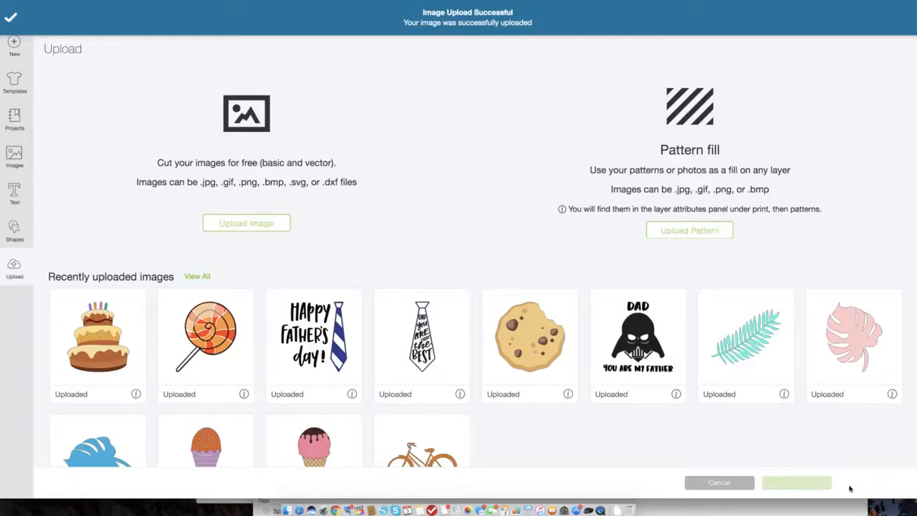
# Insert the uploaded birthday cake image onto the canvas.
pyautogui.click(97, 337)
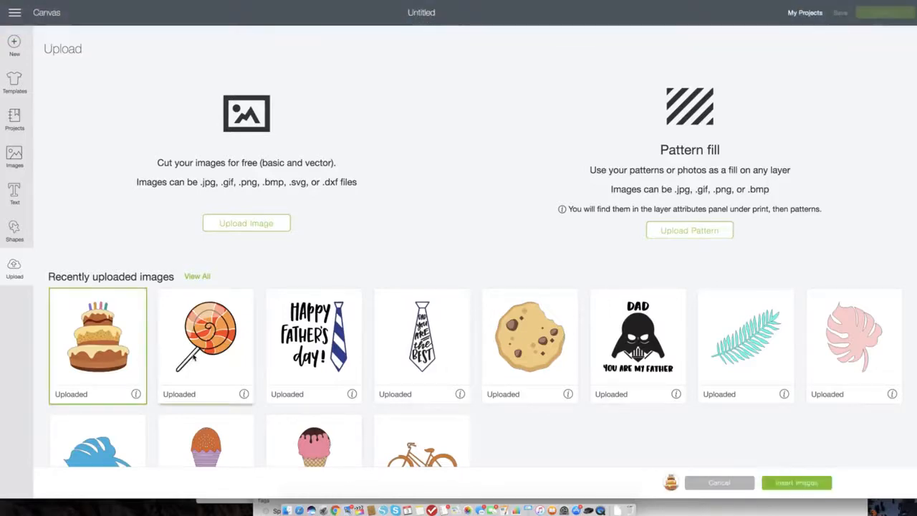
pyautogui.click(530, 337)
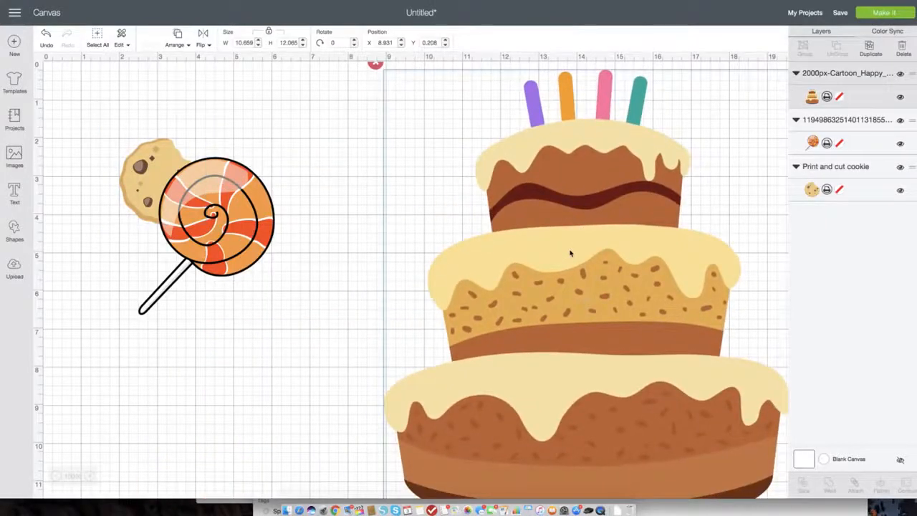
# Move the lollipop beside the cookie, enlarge the cookie slightly, and close the cake's layer settings.
pyautogui.scroll(-3)
pyautogui.write('3')
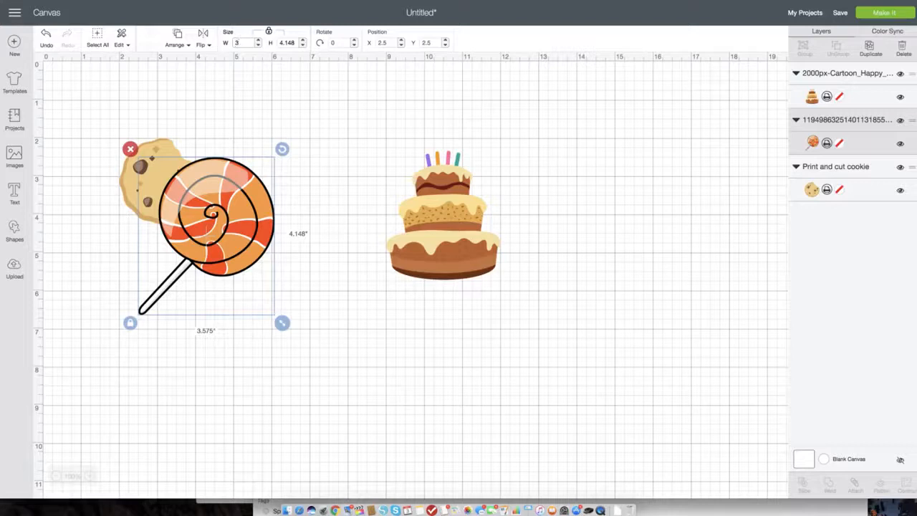
pyautogui.moveTo(280, 322); pyautogui.dragTo(263, 297)
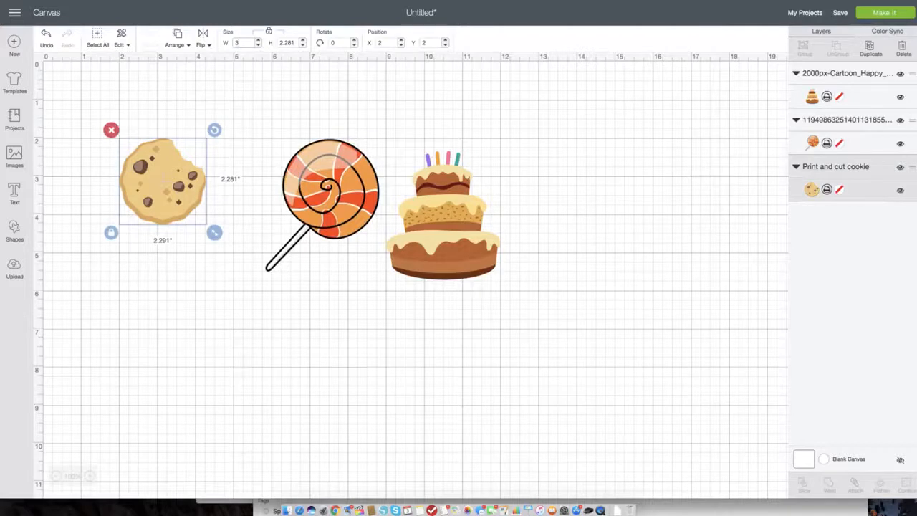
pyautogui.moveTo(215, 232); pyautogui.dragTo(241, 259)
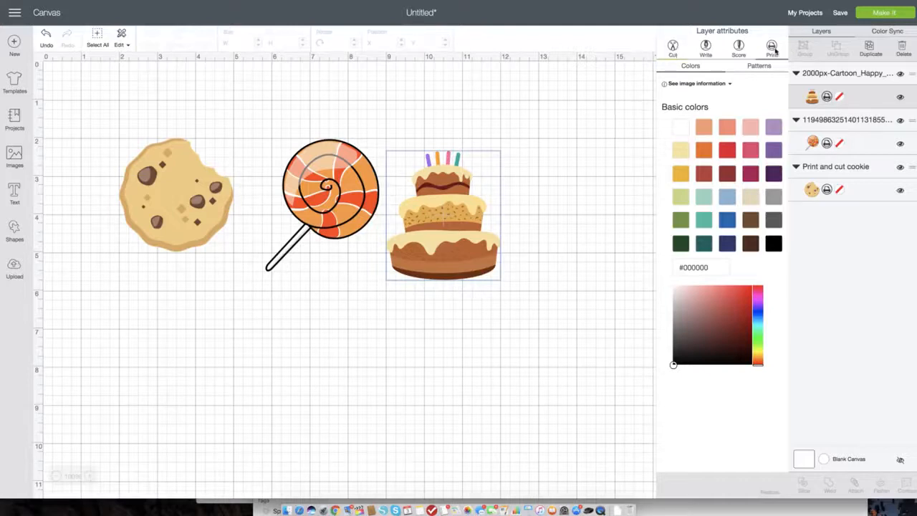
pyautogui.click(633, 169)
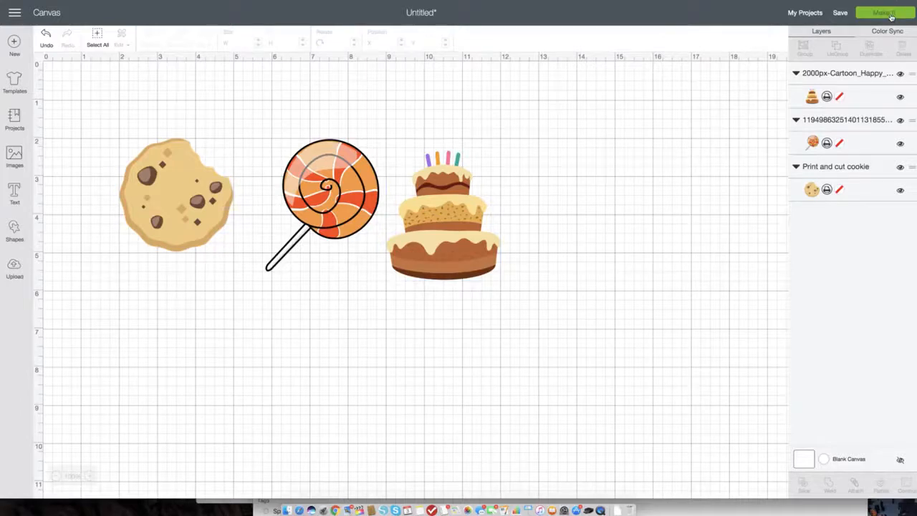
# Make It, send the mat of images to the printer and print it.
pyautogui.click(885, 12)
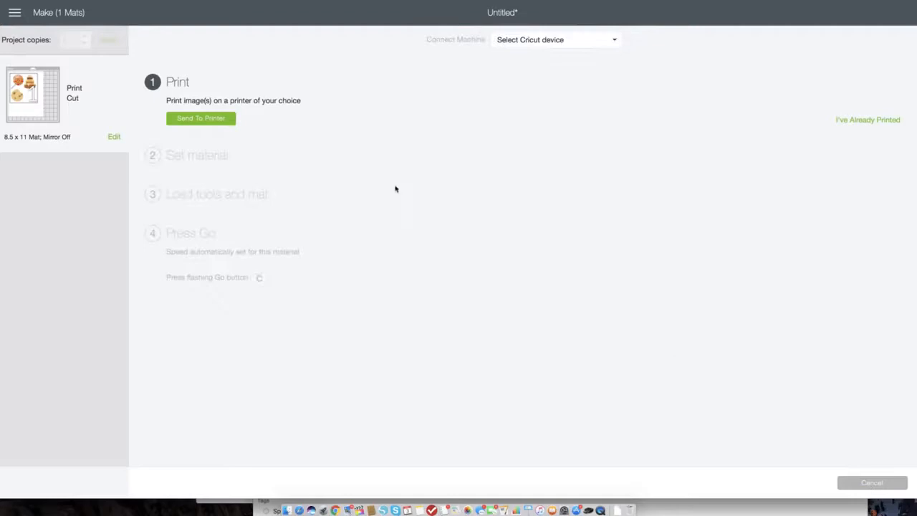
pyautogui.click(556, 41)
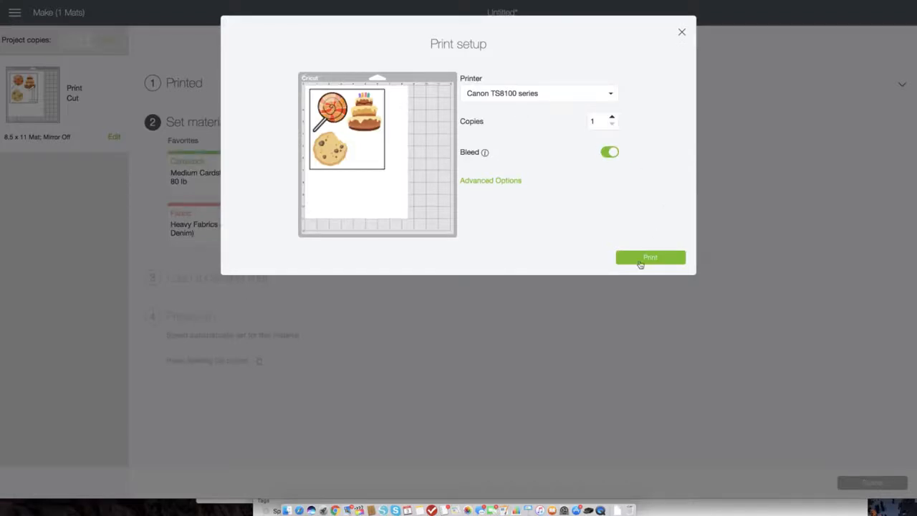
pyautogui.click(651, 258)
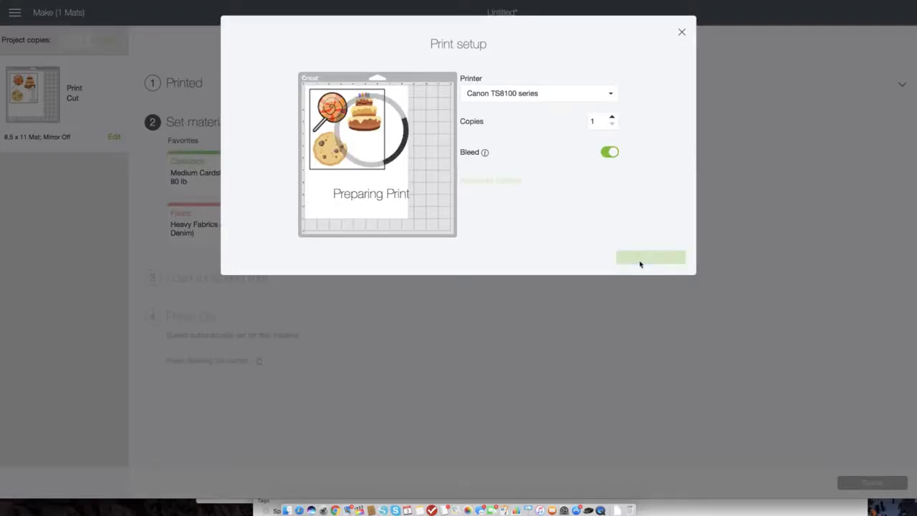
pyautogui.click(650, 258)
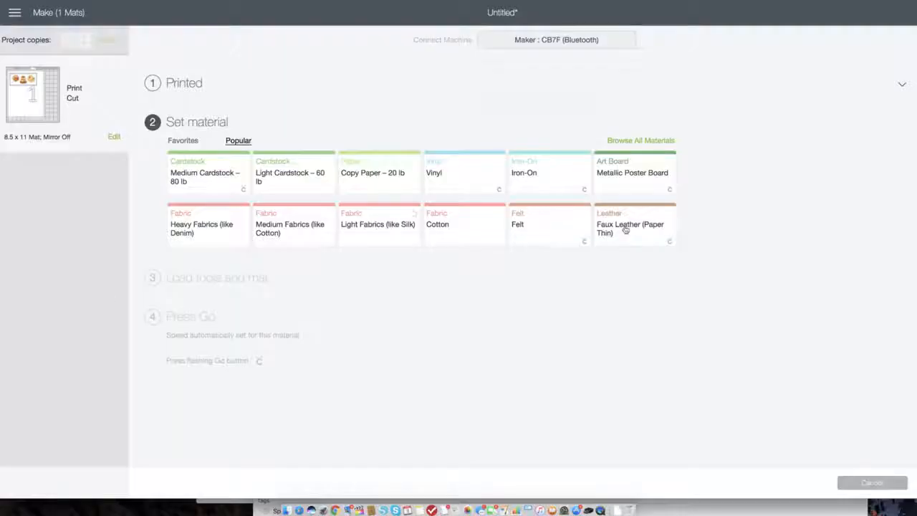
# Search all materials for 'pr' and set the material to Printable Vinyl.
pyautogui.click(639, 140)
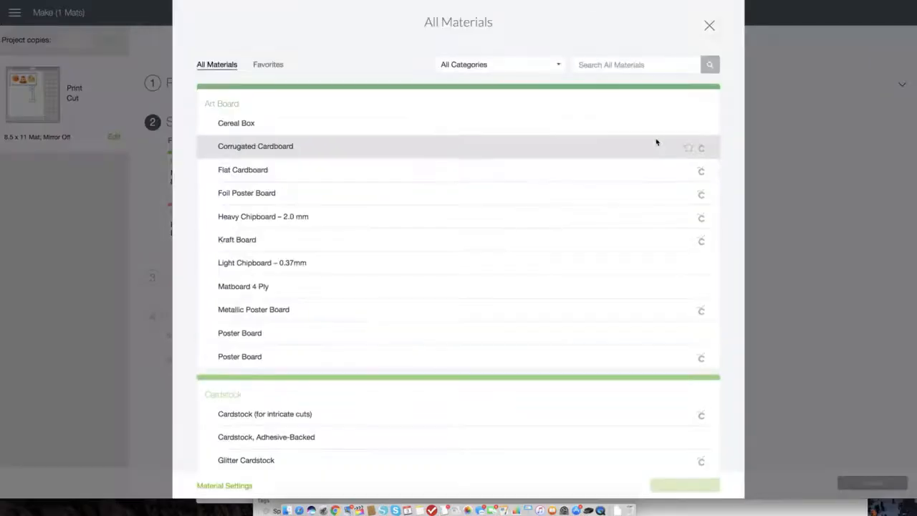
pyautogui.write('printable')
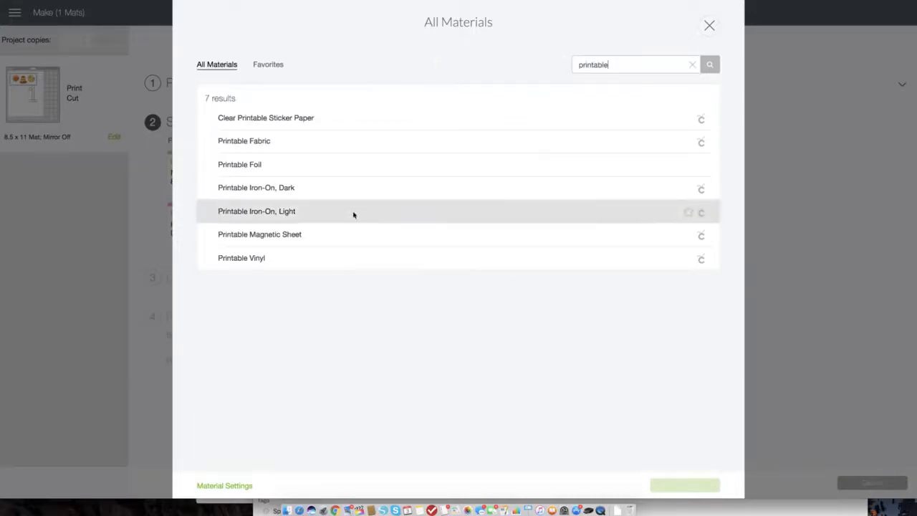
pyautogui.click(240, 258)
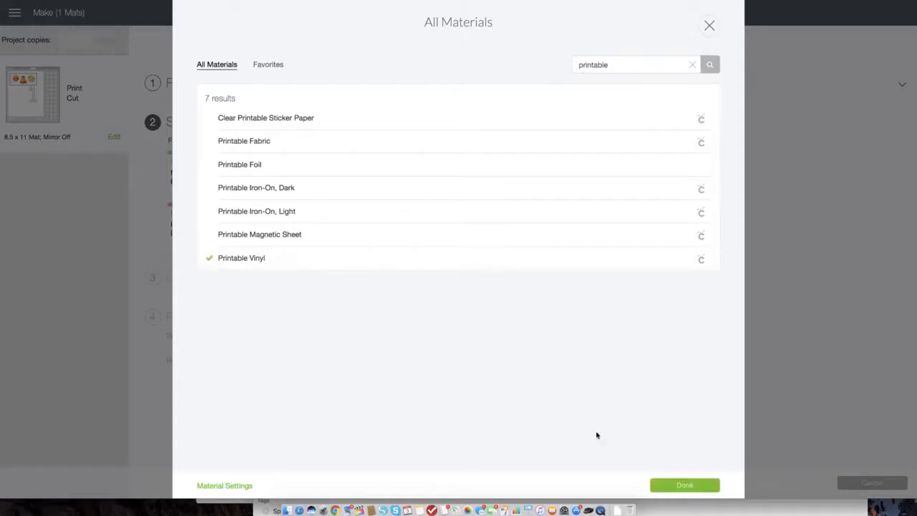
pyautogui.click(684, 484)
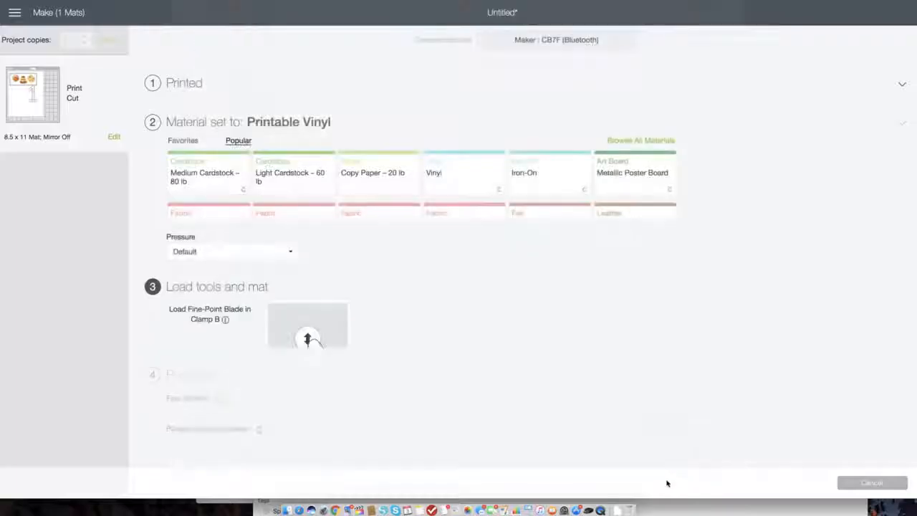